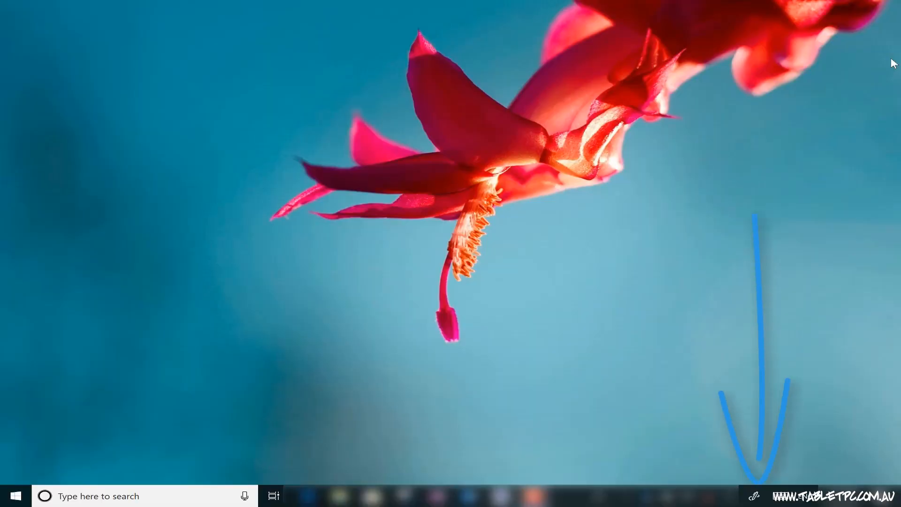
# Bring up the Windows Ink Workspace panel from the taskbar pen icon.
pyautogui.click(754, 496)
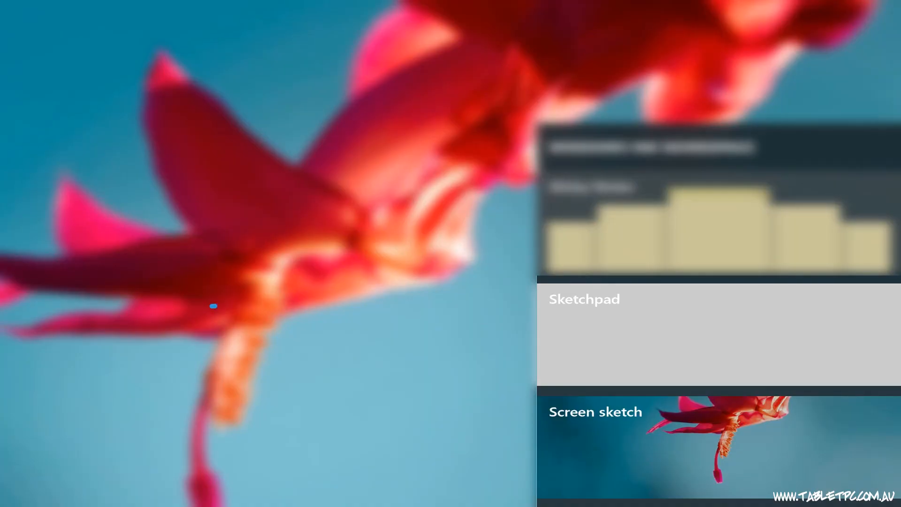
# Start a blank Sketchpad sheet and place the ruler across the canvas at 28 degrees.
pyautogui.moveTo(213, 306); pyautogui.dragTo(517, 298)
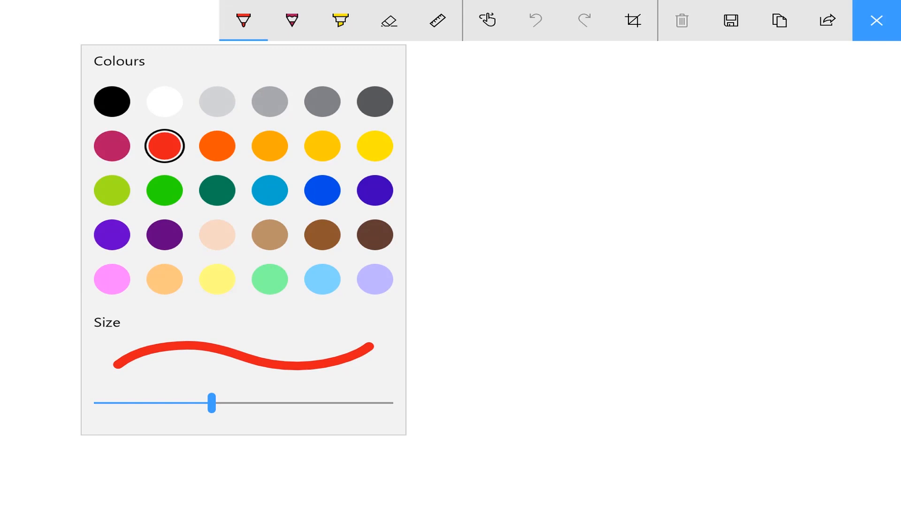
pyautogui.click(111, 102)
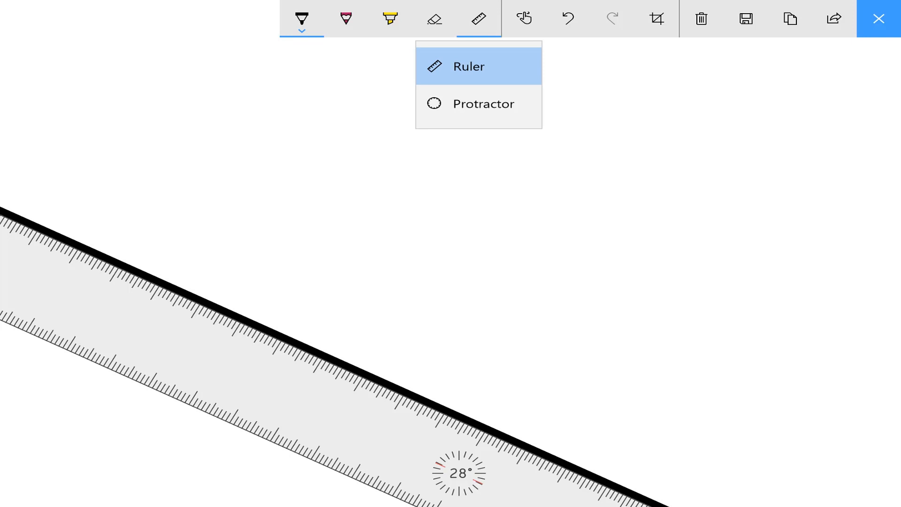
# Trace a circle with the protractor and rule a straight line crossing through it.
pyautogui.click(478, 104)
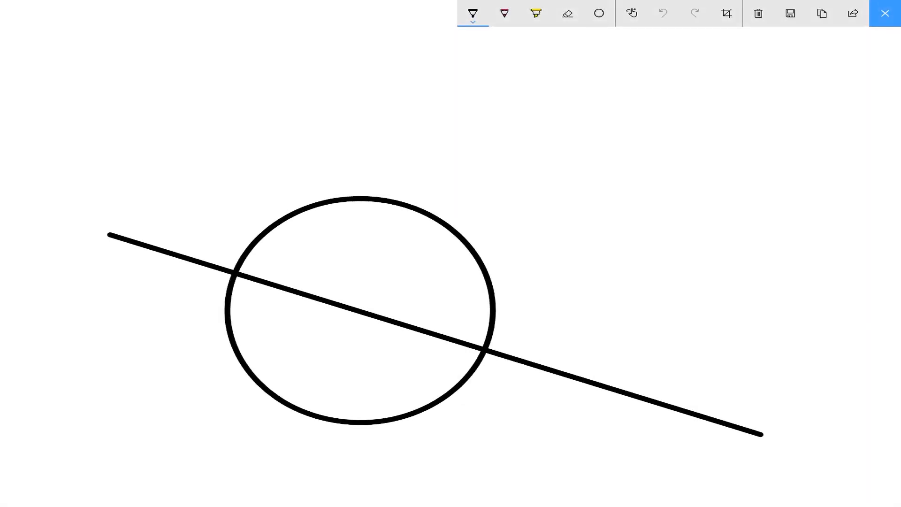
pyautogui.moveTo(762, 298); pyautogui.dragTo(758, 31)
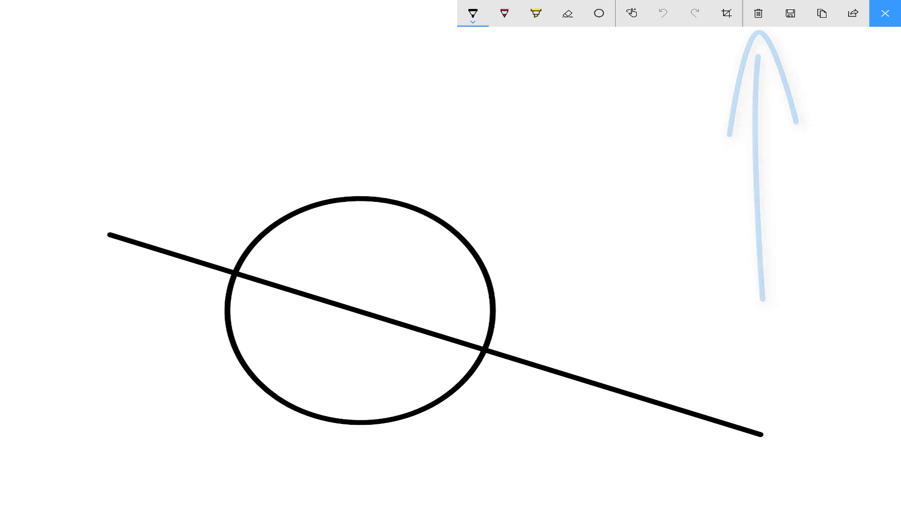
pyautogui.click(884, 12)
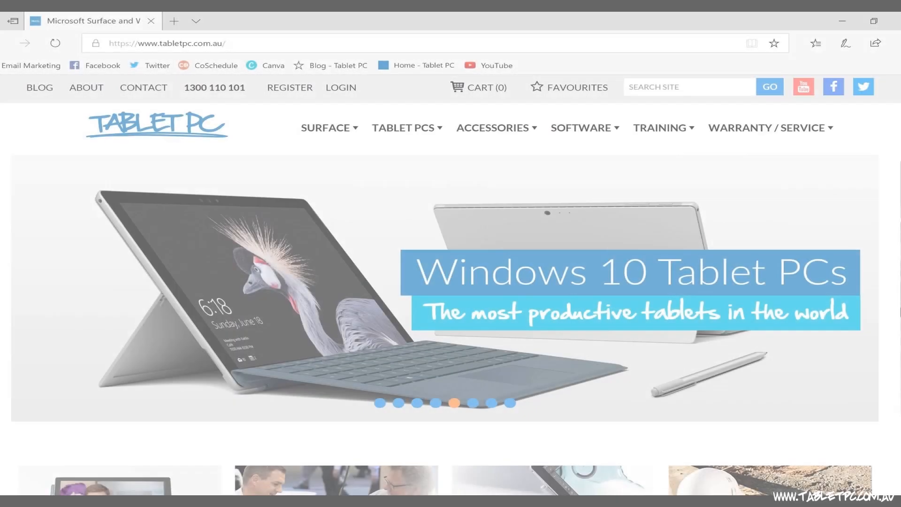